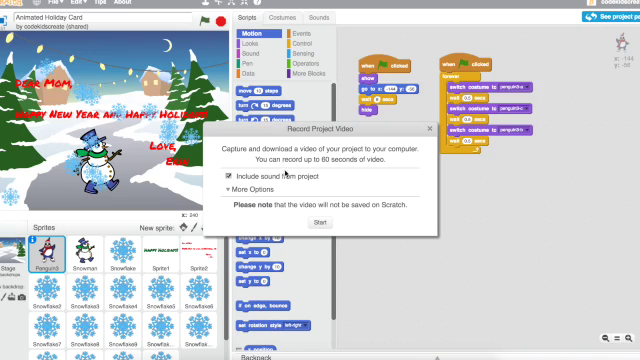
# Begin recording the holiday card project video with 'Include sound from project' enabled
pyautogui.click(234, 188)
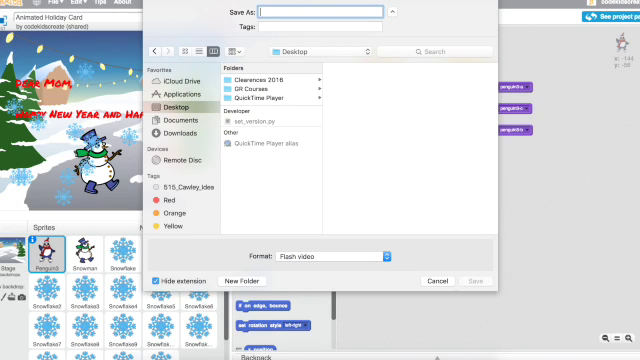
# Save the recording to the Desktop as 'Animated Holiday Card' in Flash video format
pyautogui.write('Animated Holiday Card')
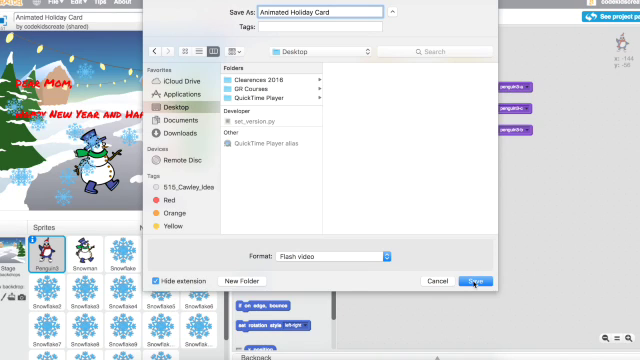
pyautogui.click(478, 280)
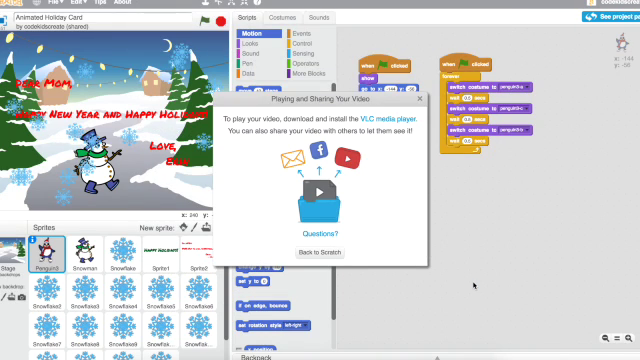